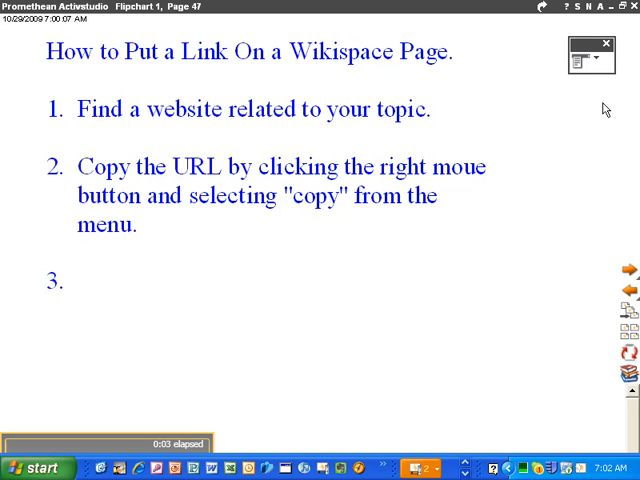
# - Bring up the ActivStudio annotation tools to mark up the instructions page
pyautogui.click(594, 58)
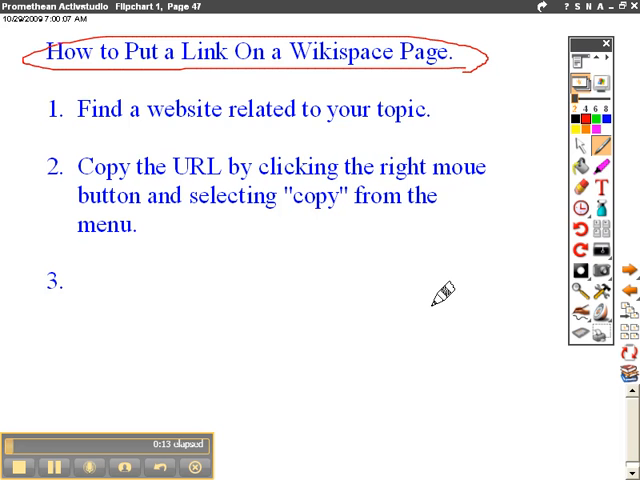
pyautogui.moveTo(440, 292)
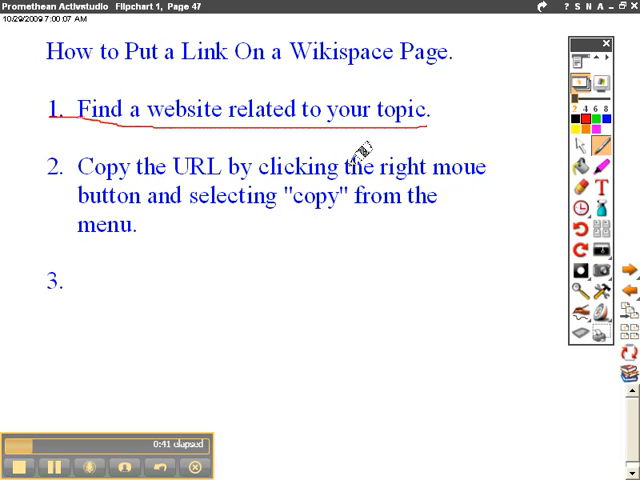
pyautogui.moveTo(335, 200)
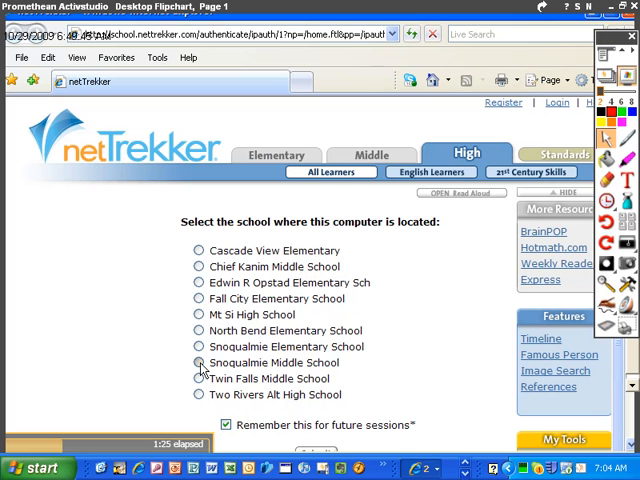
# - Submit Snoqualmie Middle School as this computer's school and open Social Studies
pyautogui.click(199, 362)
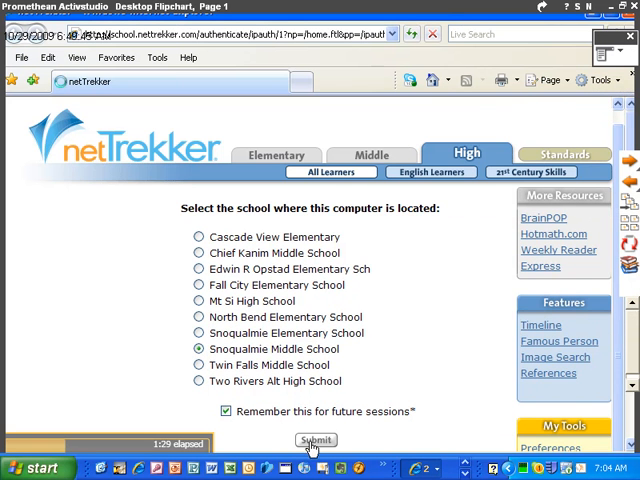
pyautogui.click(315, 440)
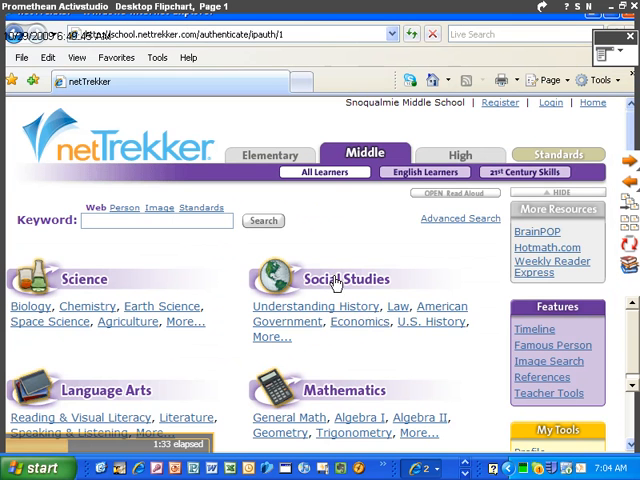
pyautogui.click(347, 279)
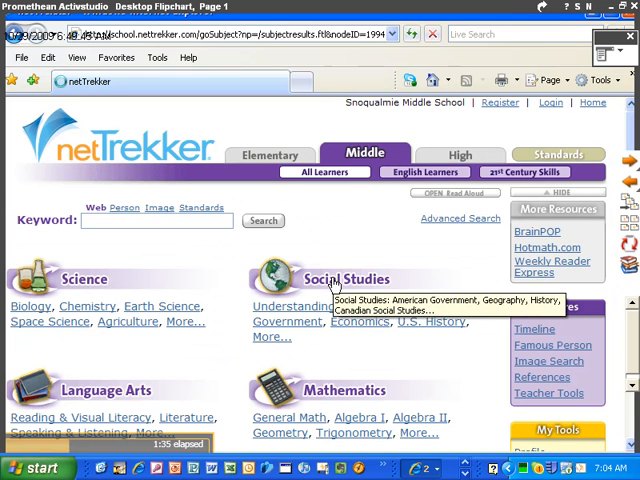
pyautogui.click(346, 279)
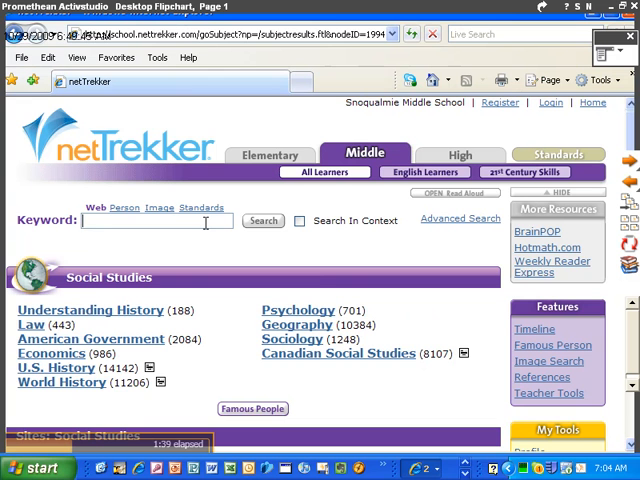
# - Search netTrekker for 'Joan of Arc' and scroll through the results list
pyautogui.write('Joan of Arc')
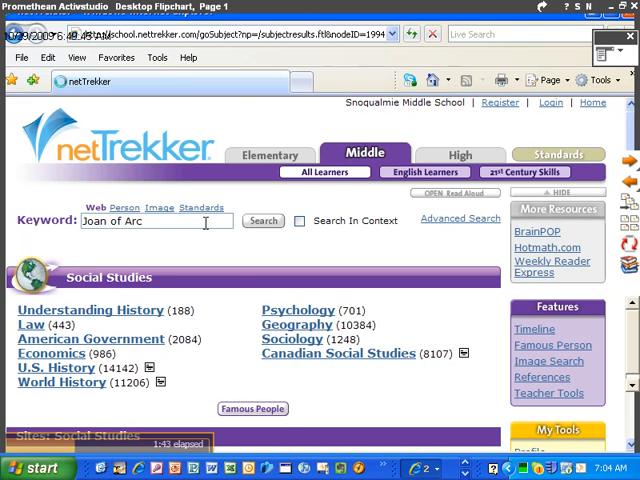
pyautogui.click(263, 221)
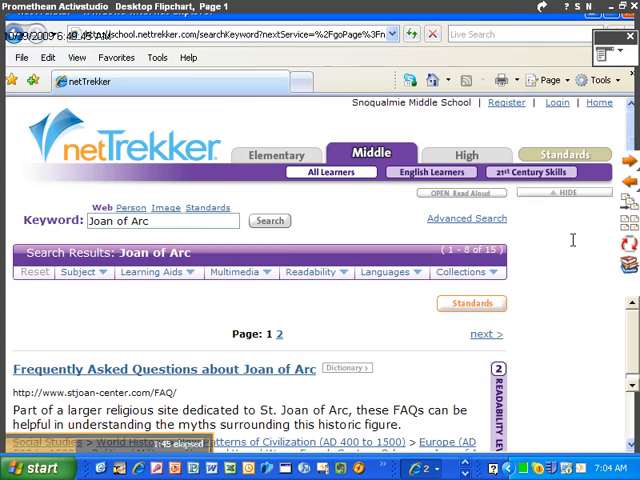
pyautogui.scroll(-3)
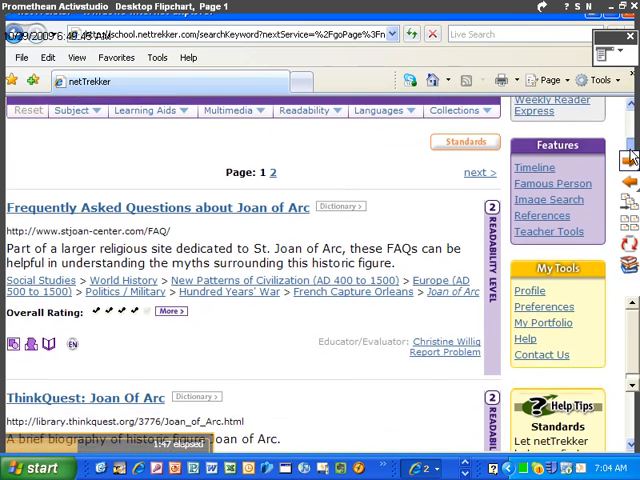
pyautogui.scroll(-3)
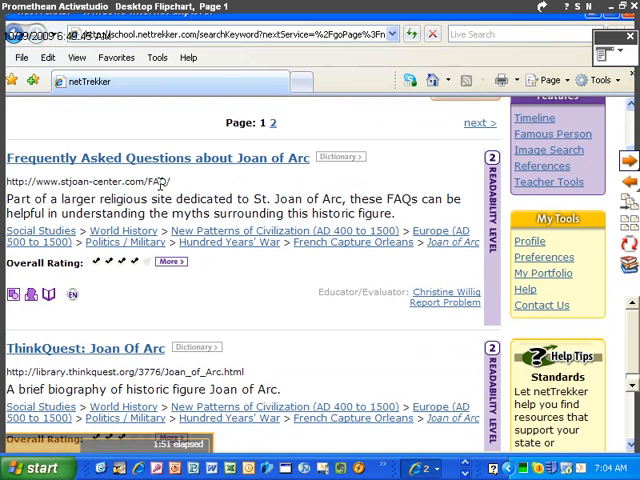
pyautogui.moveTo(130, 167)
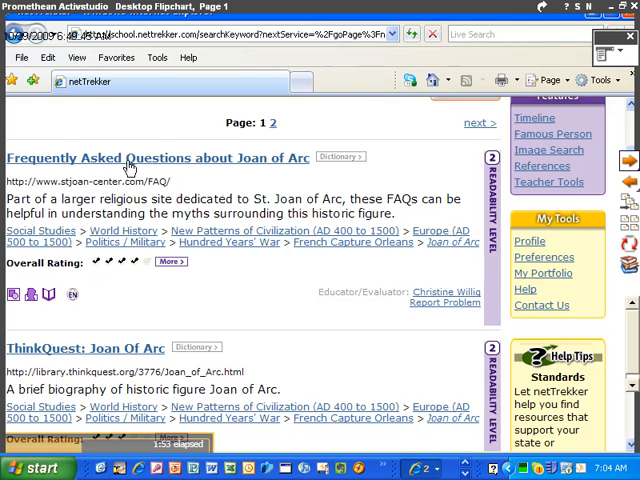
pyautogui.scroll(-3)
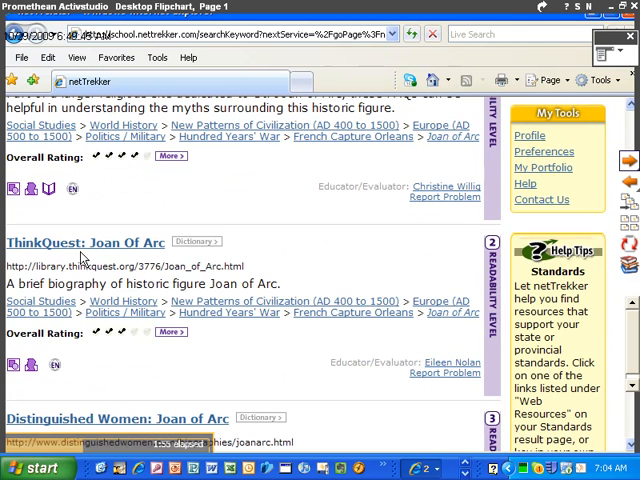
pyautogui.scroll(-3)
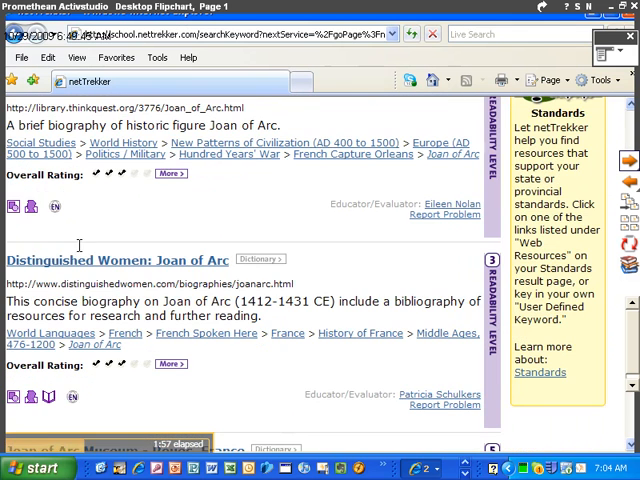
pyautogui.moveTo(140, 283)
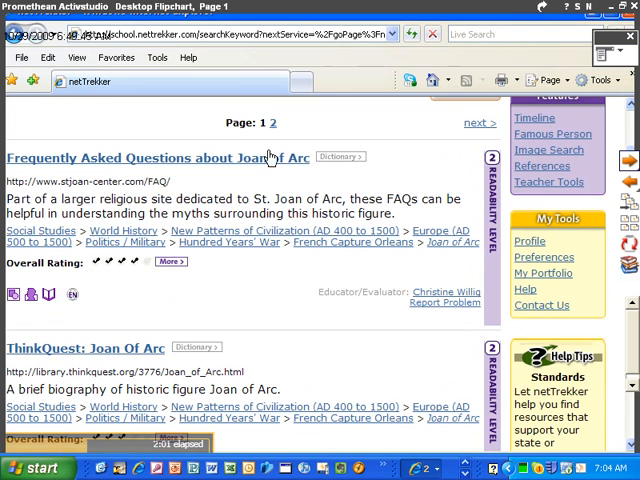
pyautogui.scroll(-3)
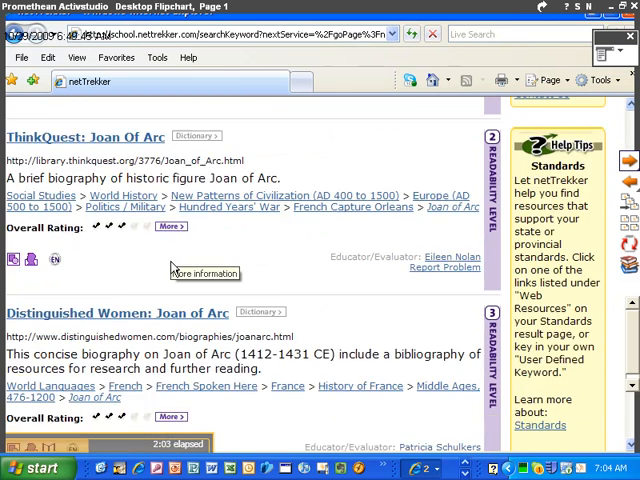
pyautogui.scroll(-3)
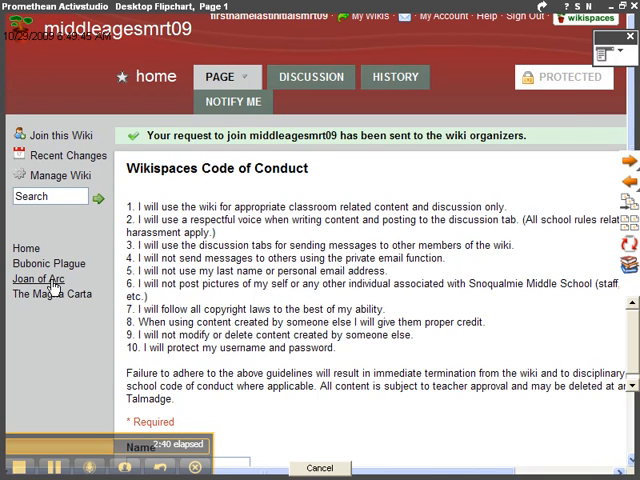
pyautogui.click(38, 278)
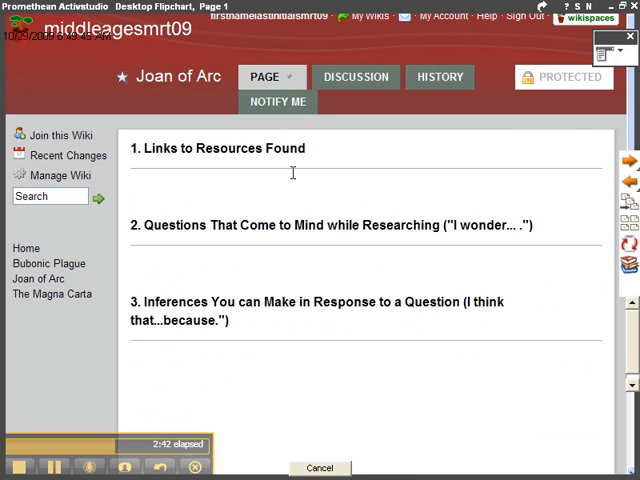
pyautogui.moveTo(137, 147)
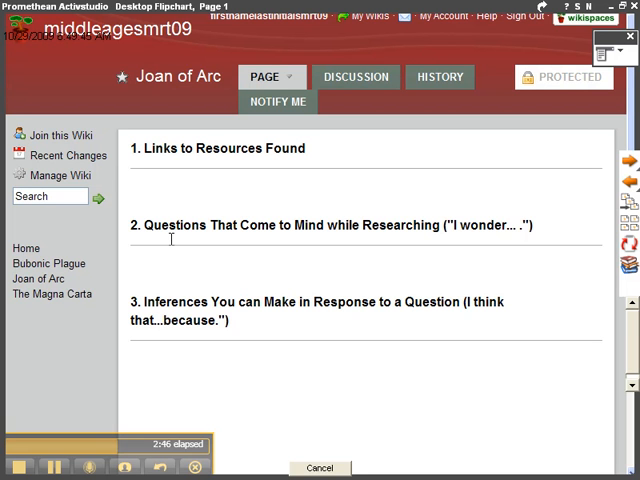
pyautogui.moveTo(165, 181)
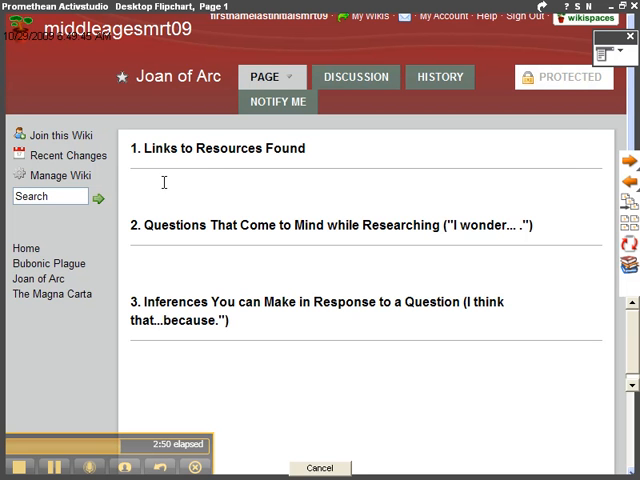
pyautogui.moveTo(235, 225)
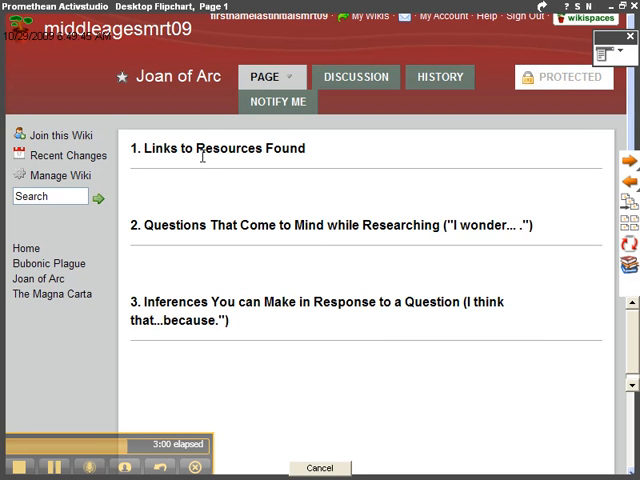
pyautogui.moveTo(68, 137)
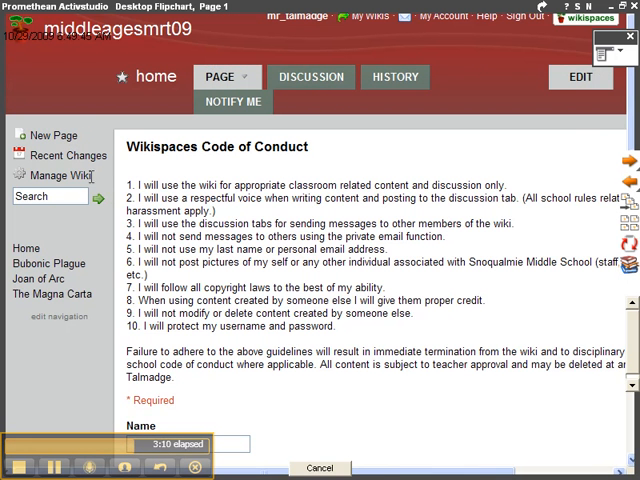
# - Open the Joan of Arc page from the navigation and start editing it
pyautogui.click(38, 279)
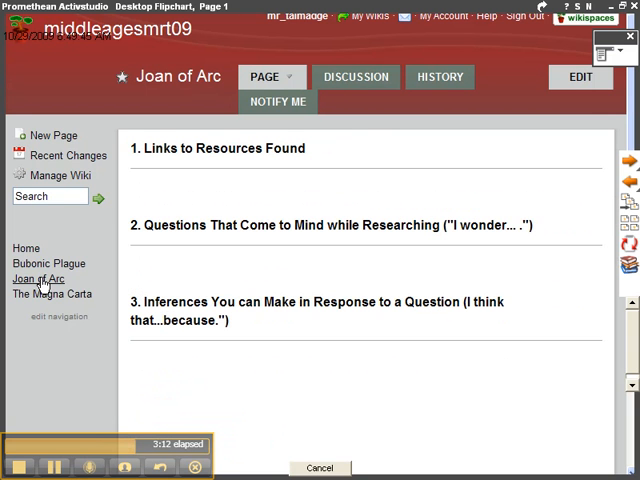
pyautogui.moveTo(618, 54)
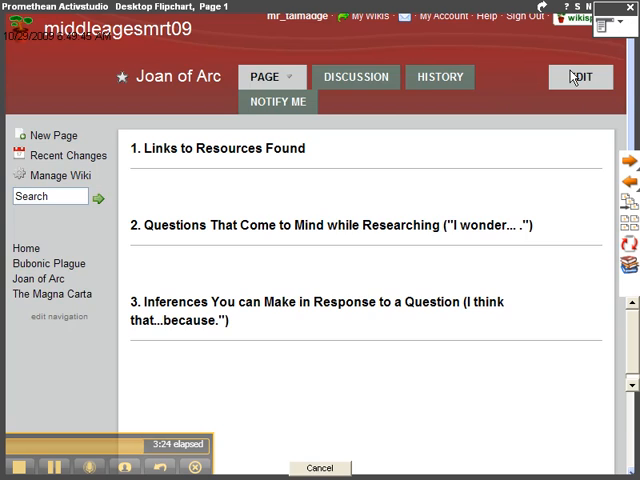
pyautogui.click(581, 77)
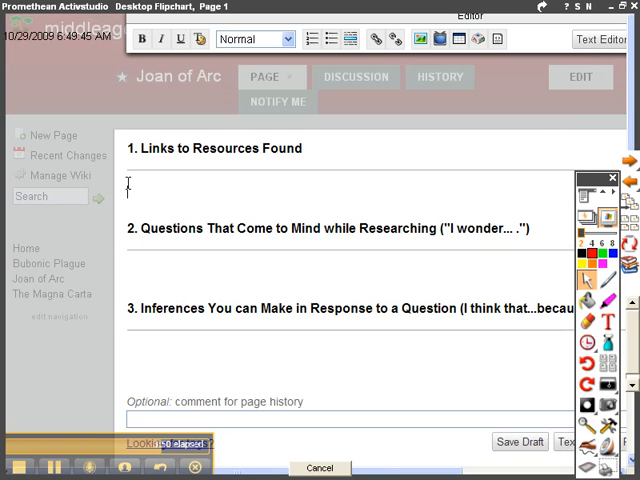
pyautogui.moveTo(376, 39)
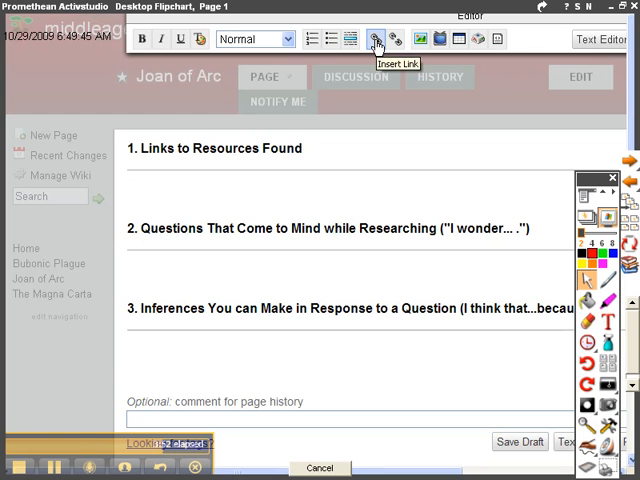
# - Add an external 'Joan of Arc Museum' link to indexanglais.htm that opens in a new window
pyautogui.click(375, 39)
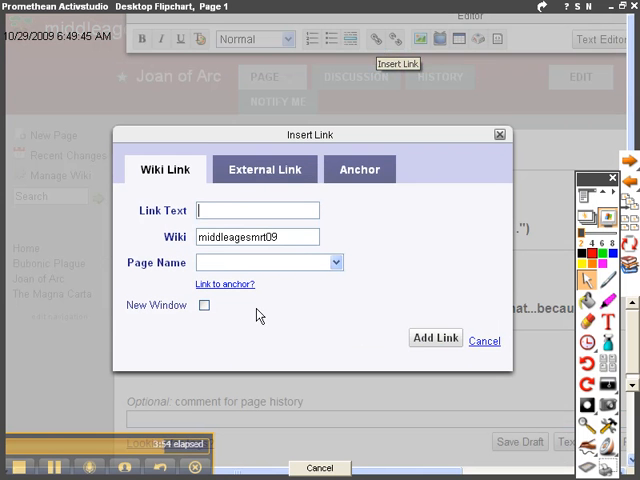
pyautogui.moveTo(251, 183)
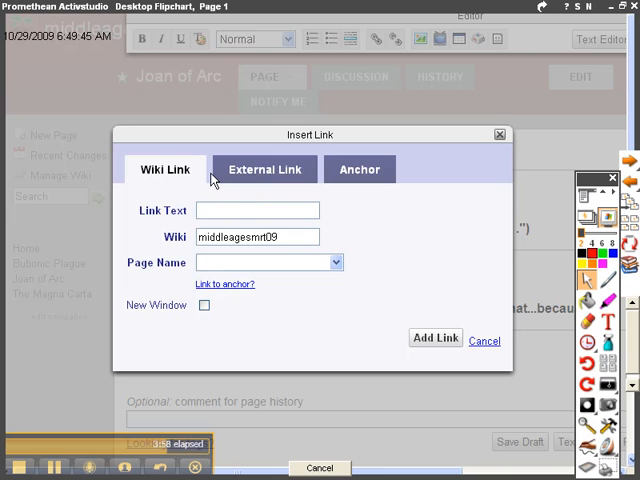
pyautogui.click(264, 169)
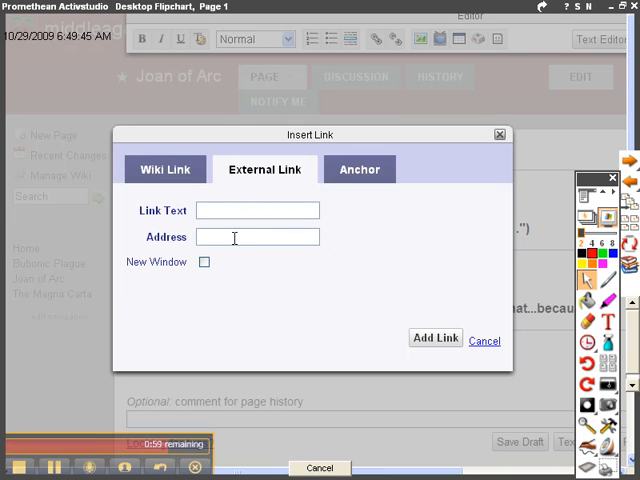
pyautogui.write('nnedarc/indexanglais.htm')
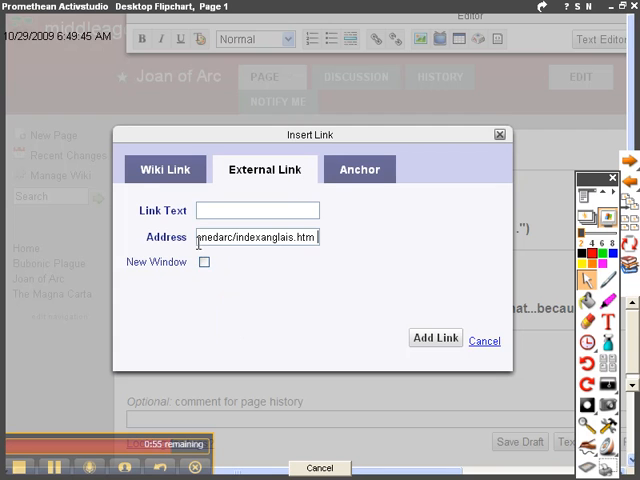
pyautogui.click(204, 262)
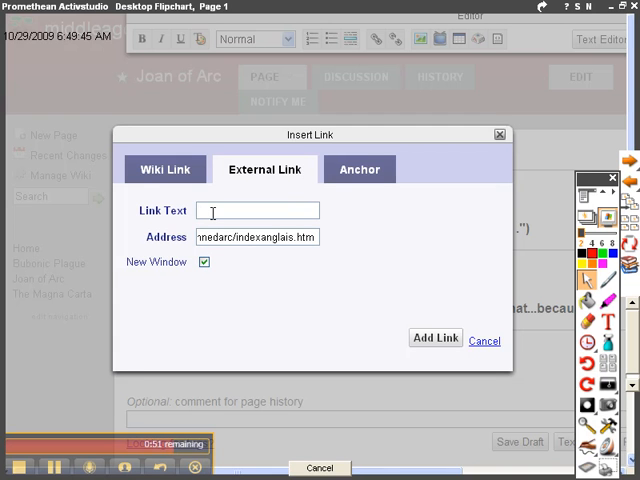
pyautogui.write('Joan of')
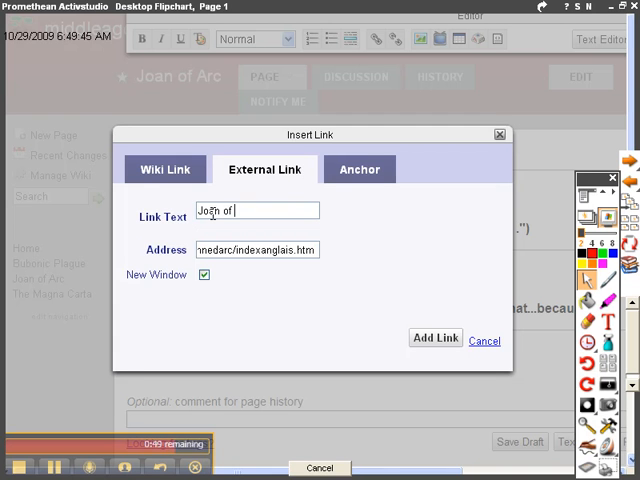
pyautogui.write('Arc Museum')
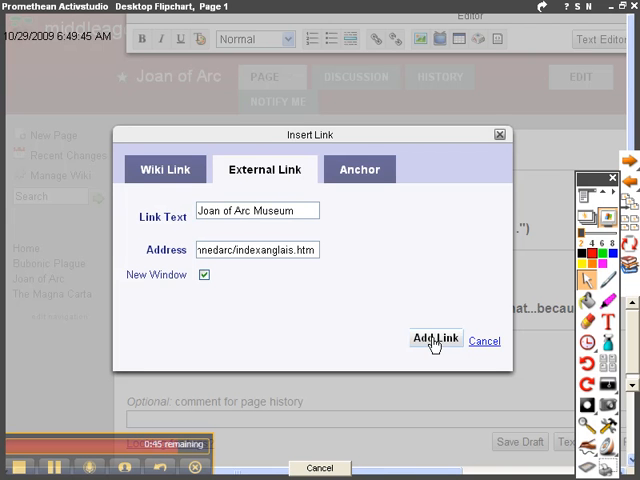
pyautogui.click(434, 338)
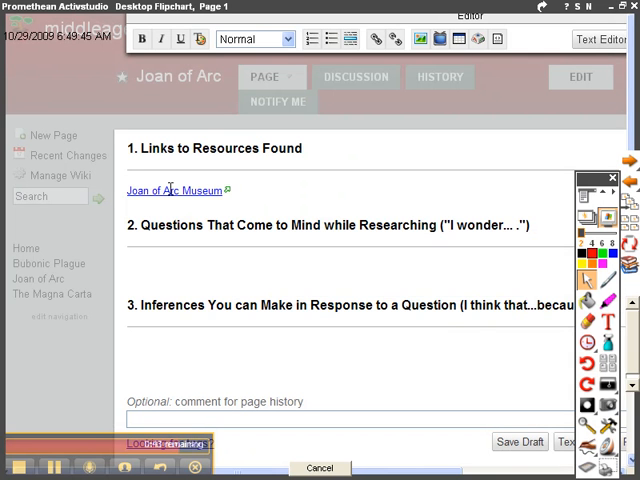